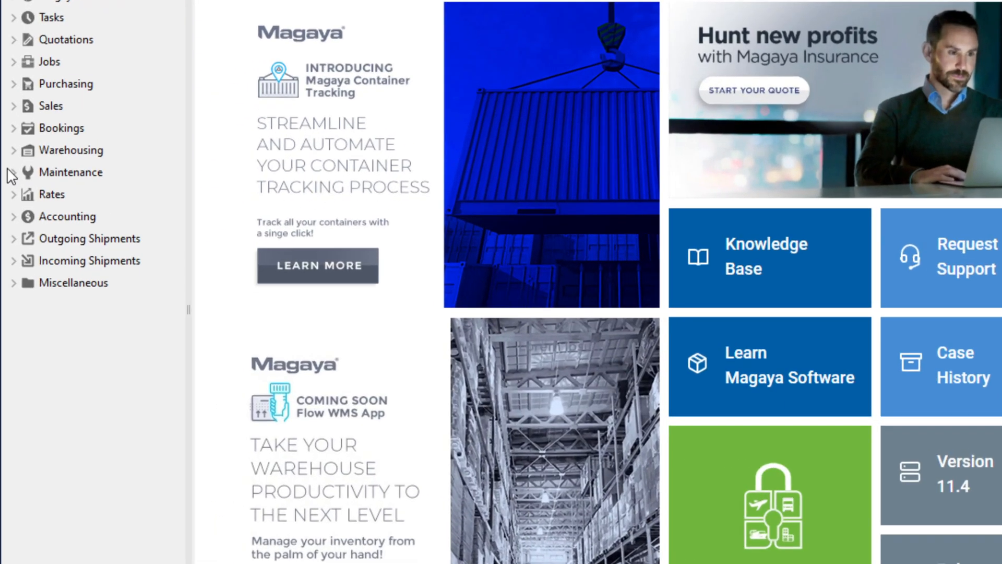
# Step: Reach the Company settings under Maintenance > Configuration
pyautogui.click(69, 172)
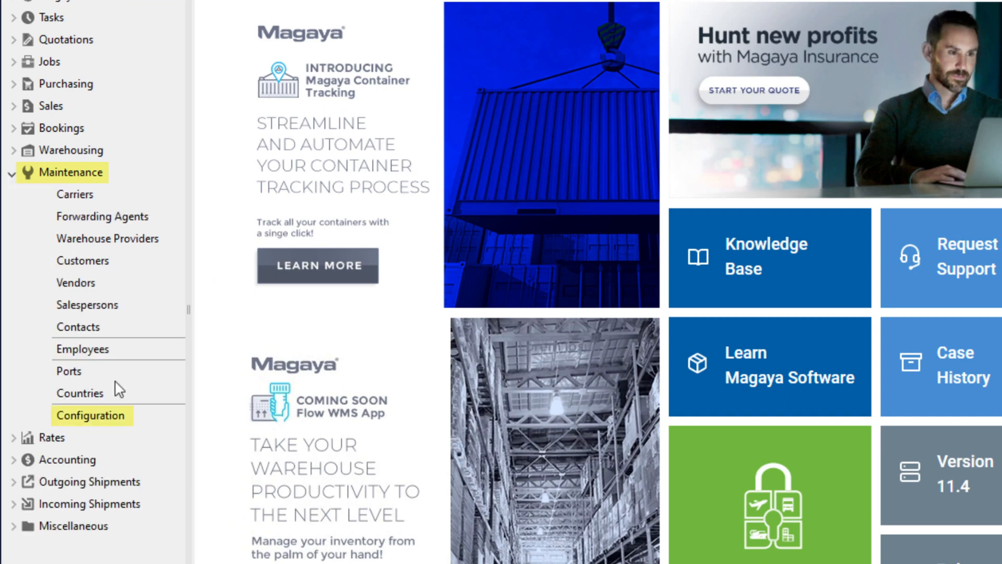
pyautogui.click(90, 416)
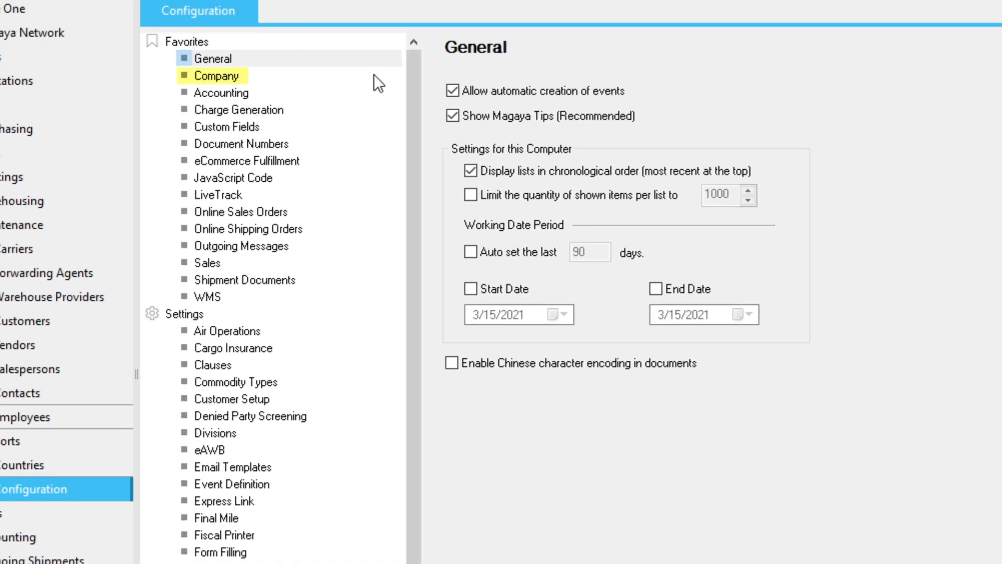
pyautogui.click(215, 75)
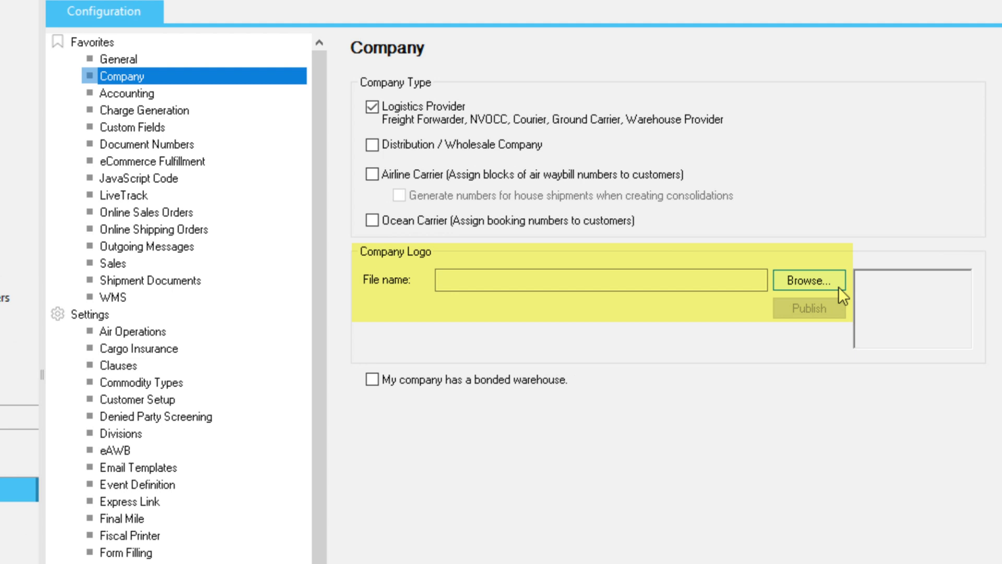
# Step: Choose MyCompanyLogo1.png, the black circular M image, as the company logo
pyautogui.click(810, 294)
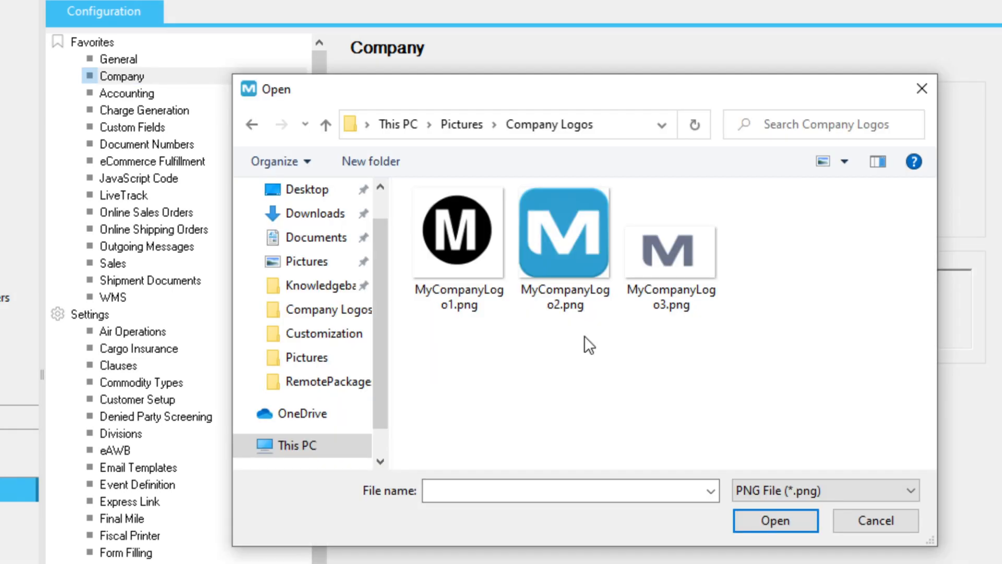
pyautogui.click(459, 231)
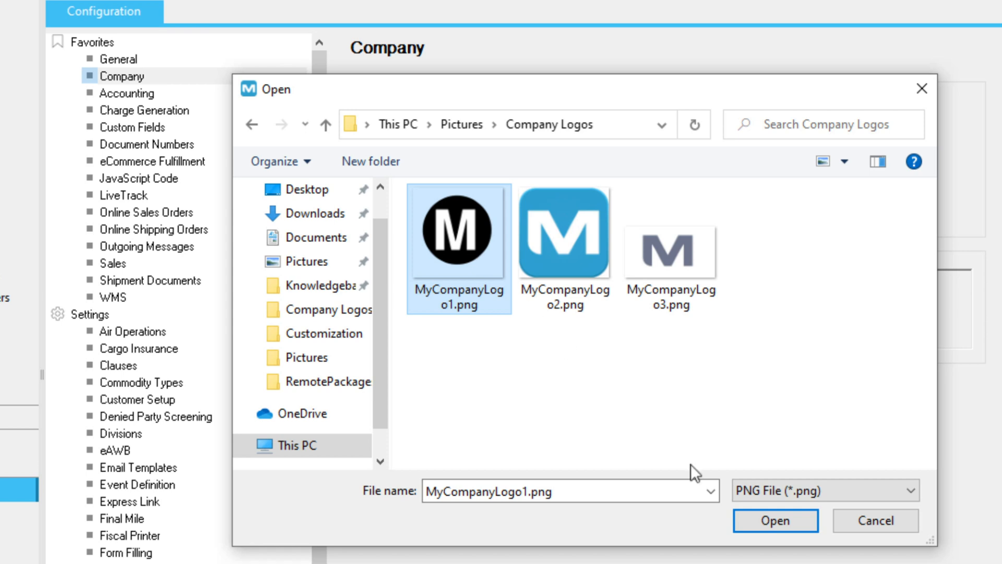
pyautogui.click(777, 521)
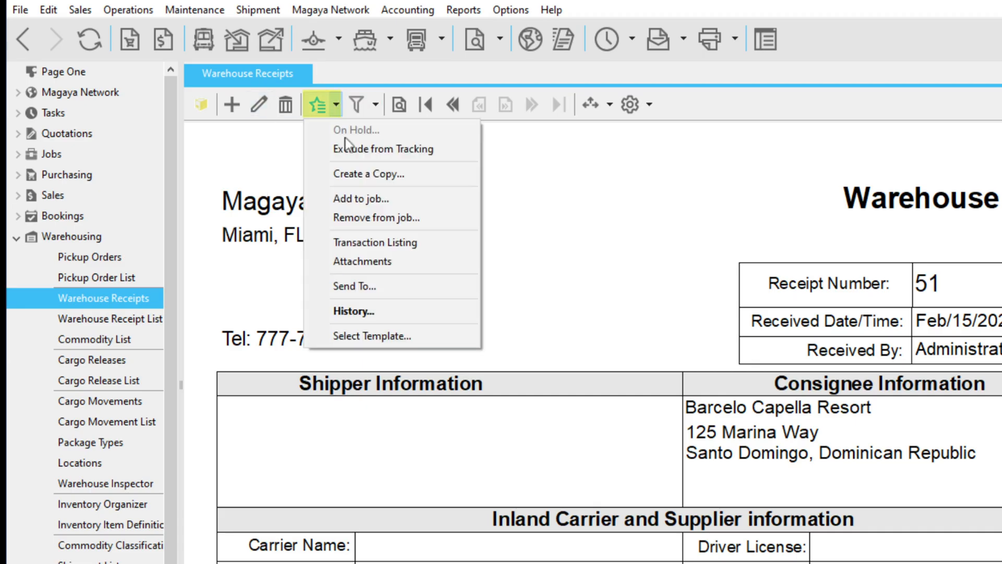
# Step: Apply the built-in '- Warehouse Receipt' template so the receipt shows the black M logo
pyautogui.click(371, 337)
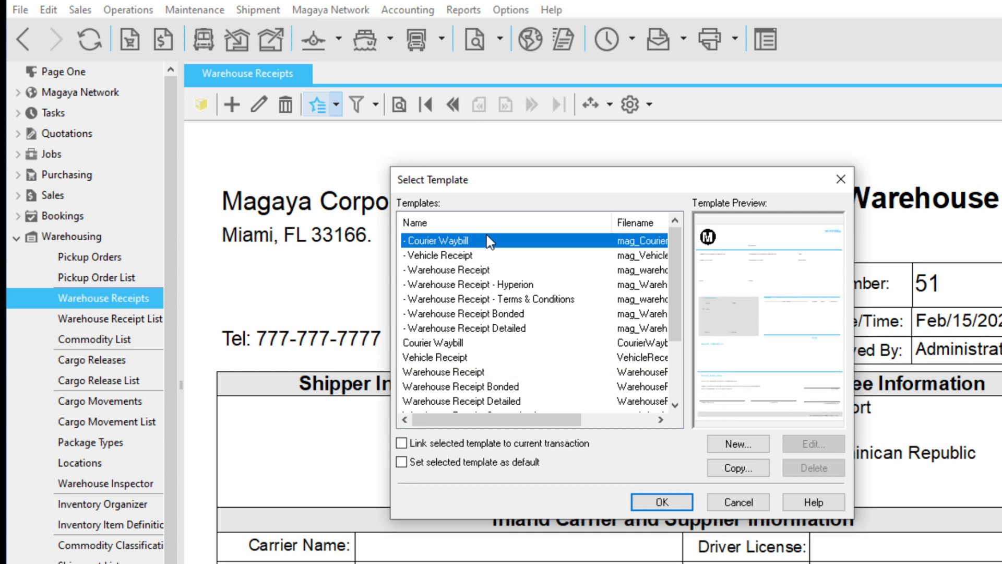
pyautogui.click(449, 269)
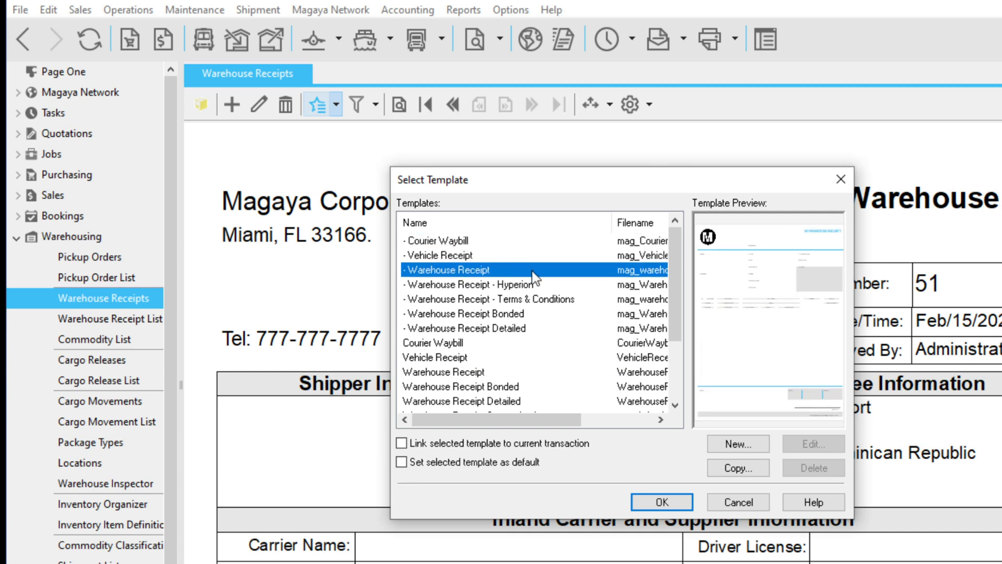
pyautogui.click(662, 501)
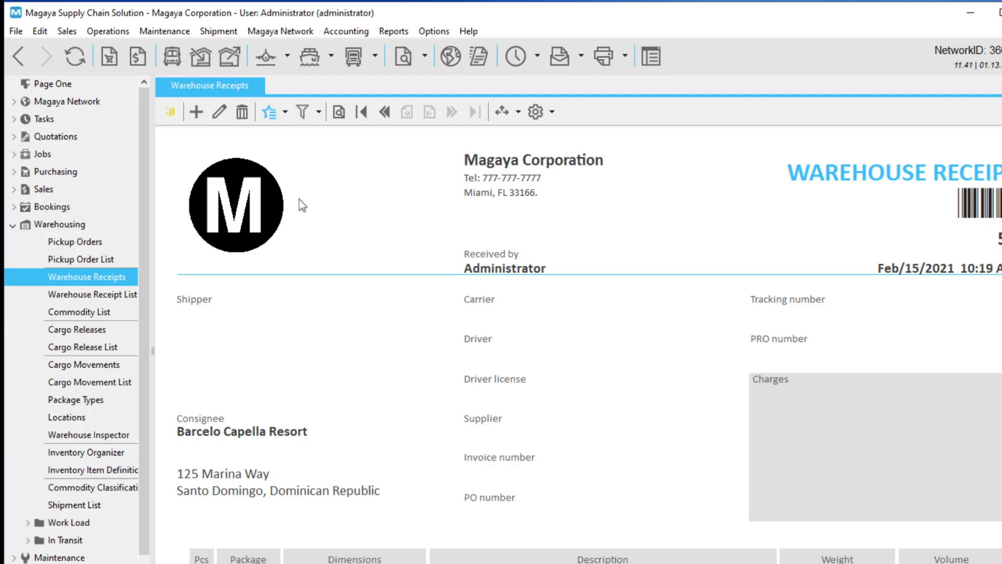
pyautogui.click(284, 112)
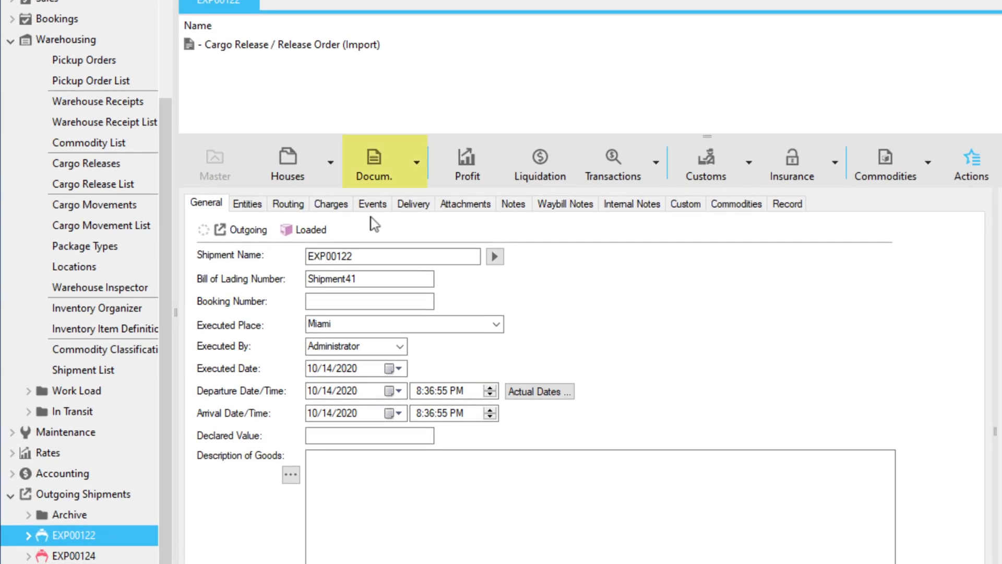
# Step: Copy the Warehouse Receipt template and let the copy open in Document Designer
pyautogui.click(416, 162)
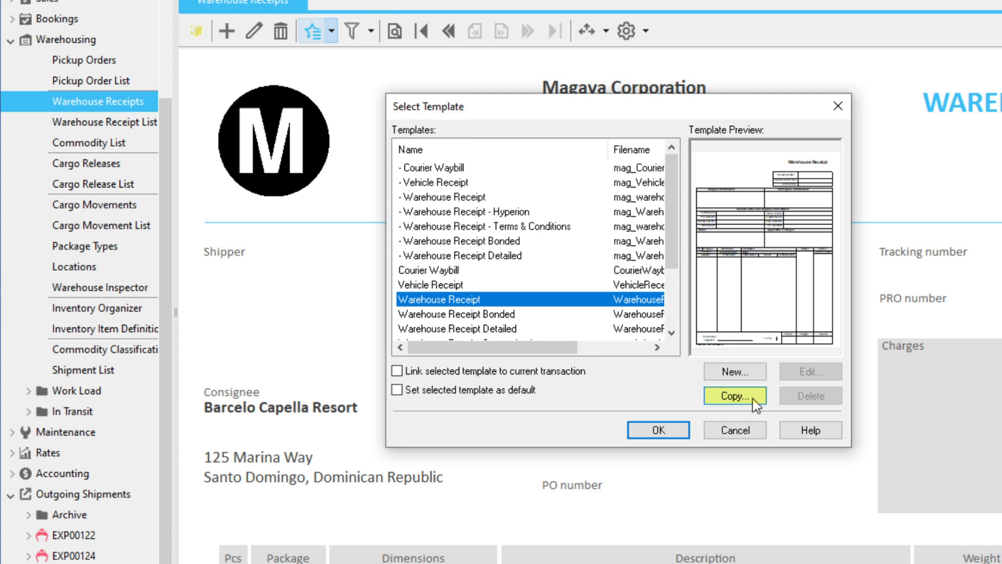
pyautogui.click(735, 395)
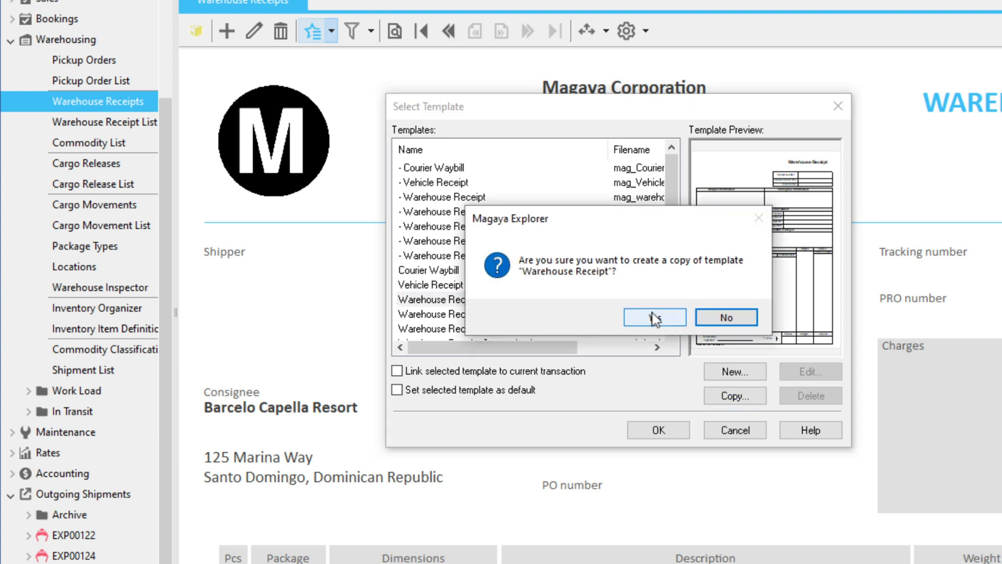
pyautogui.click(655, 317)
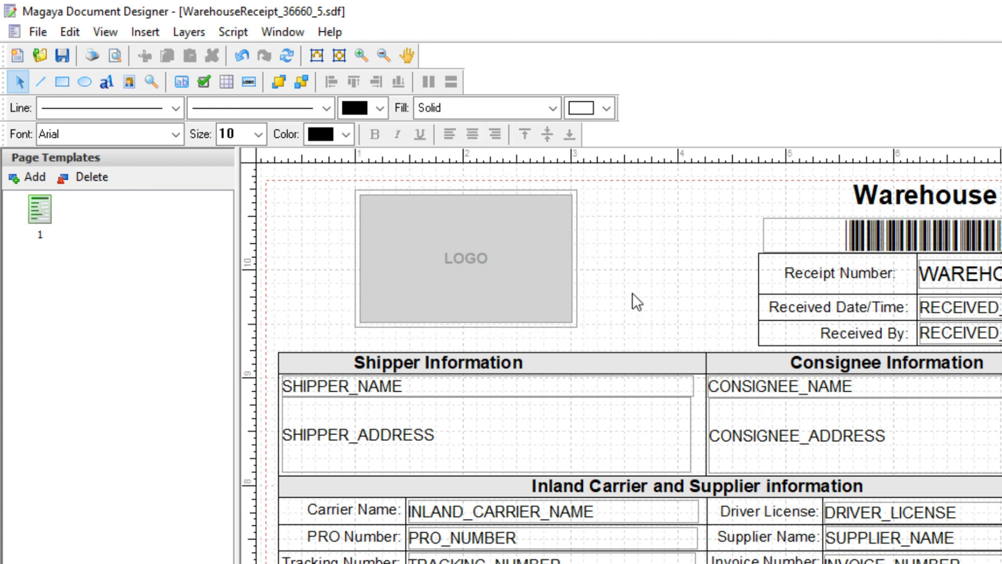
# Step: Publish WarehouseReceipt_36660_5 to Magaya Network and acknowledge the successful upload
pyautogui.click(38, 47)
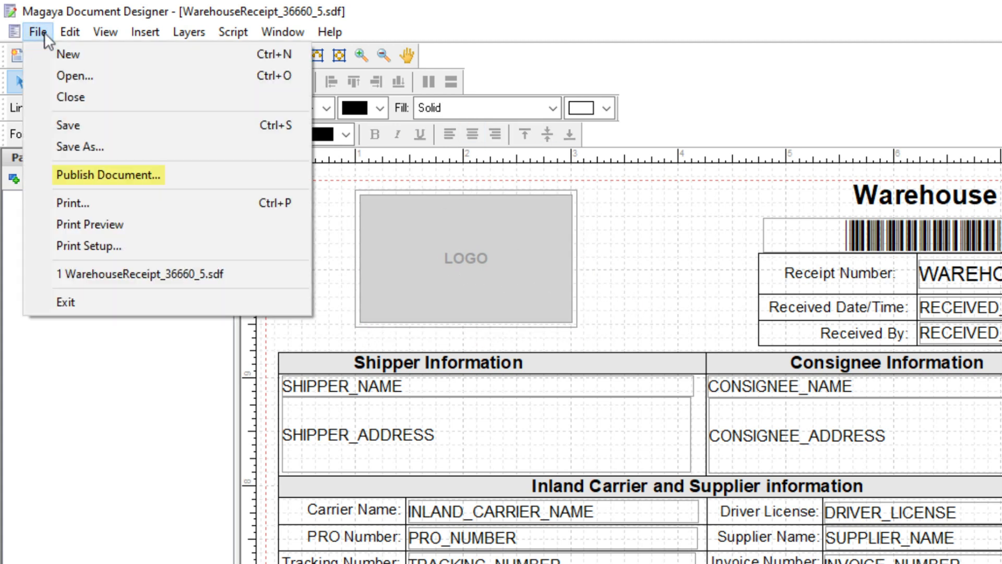
pyautogui.click(108, 175)
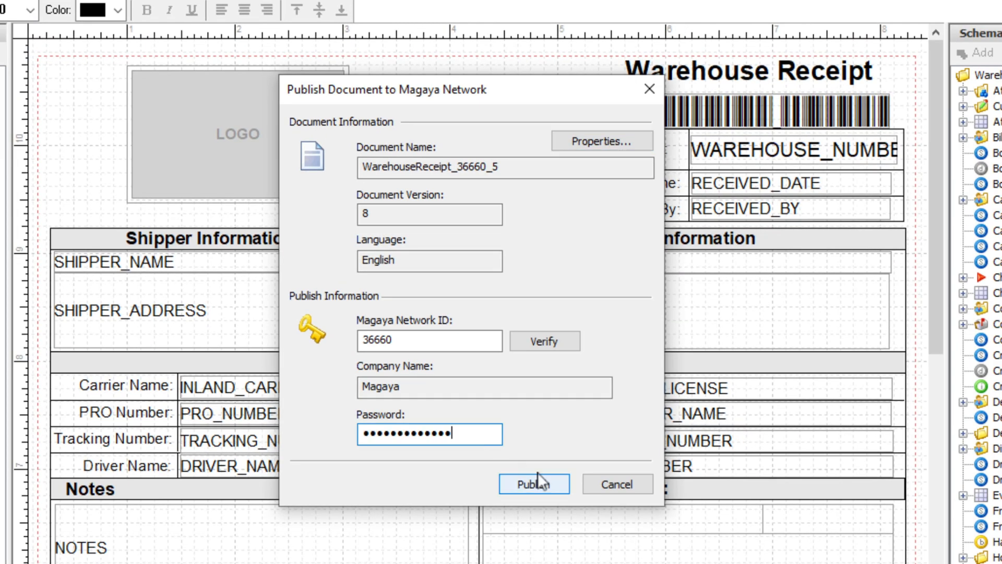
pyautogui.click(534, 484)
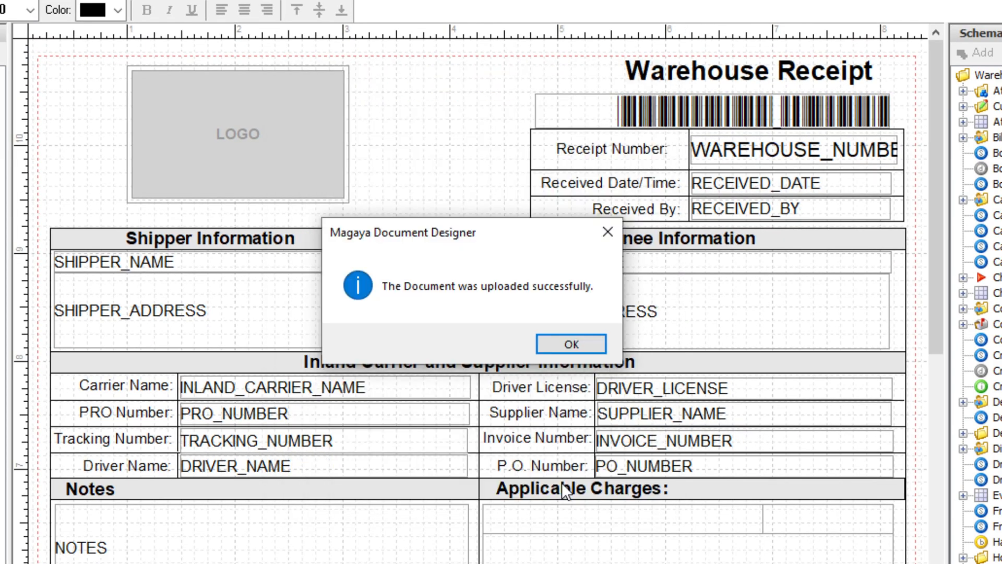
pyautogui.click(570, 343)
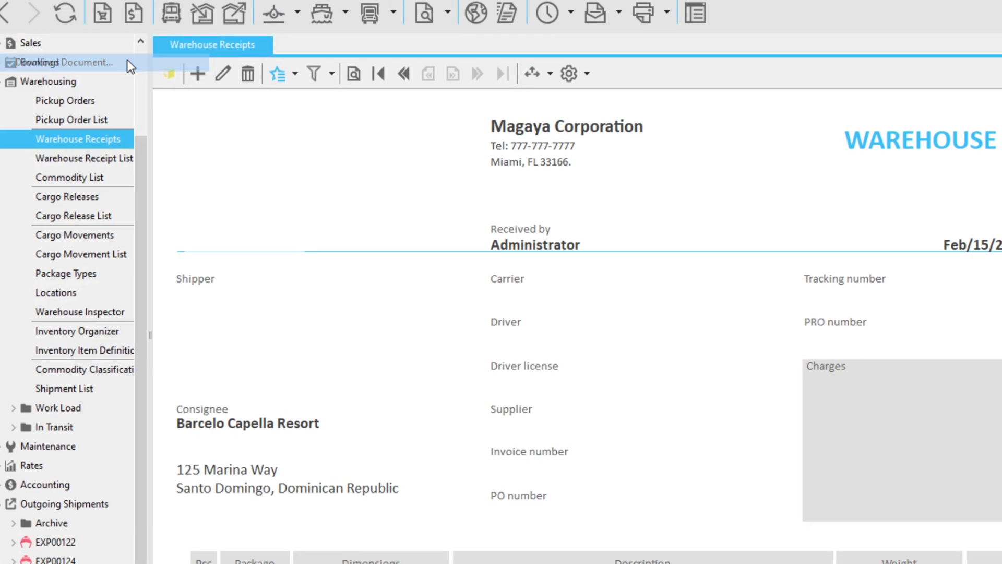
# Step: Download the published WarehouseReceipt_36660_5 document from Magaya Network
pyautogui.click(64, 62)
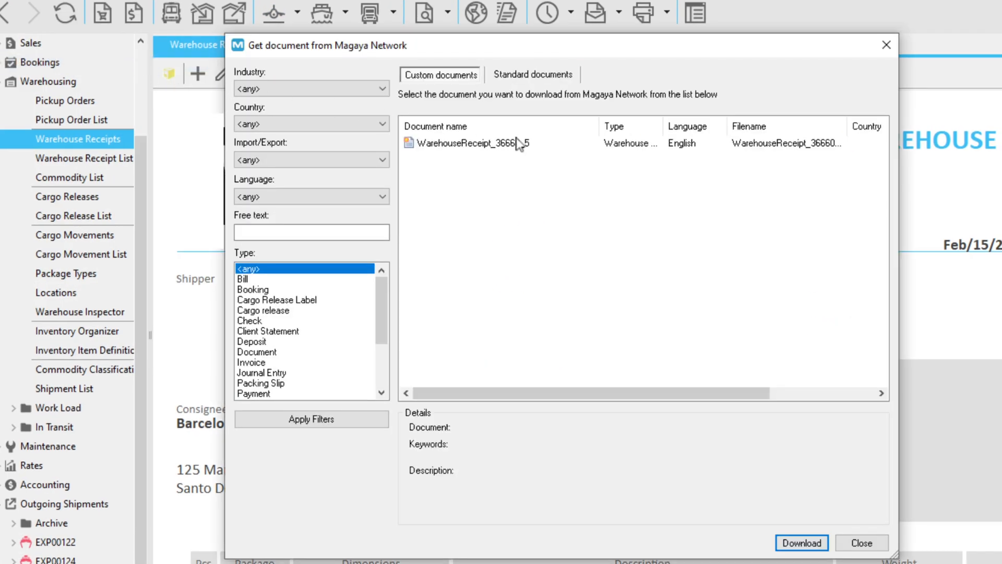
pyautogui.click(802, 543)
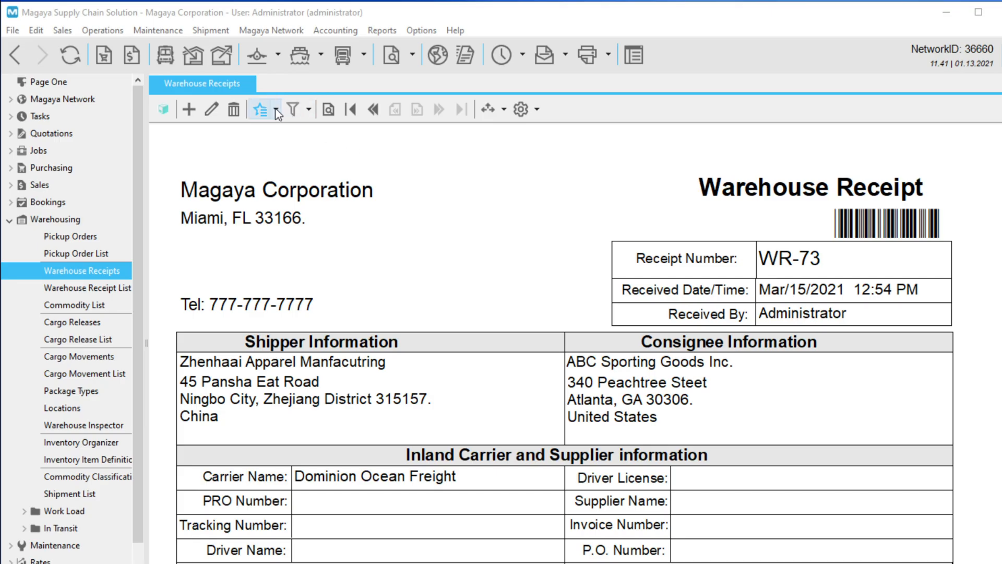
# Step: Select WarehouseReceipt_36660_5 for the receipt with 'Link to current transaction' ticked and apply it
pyautogui.click(274, 110)
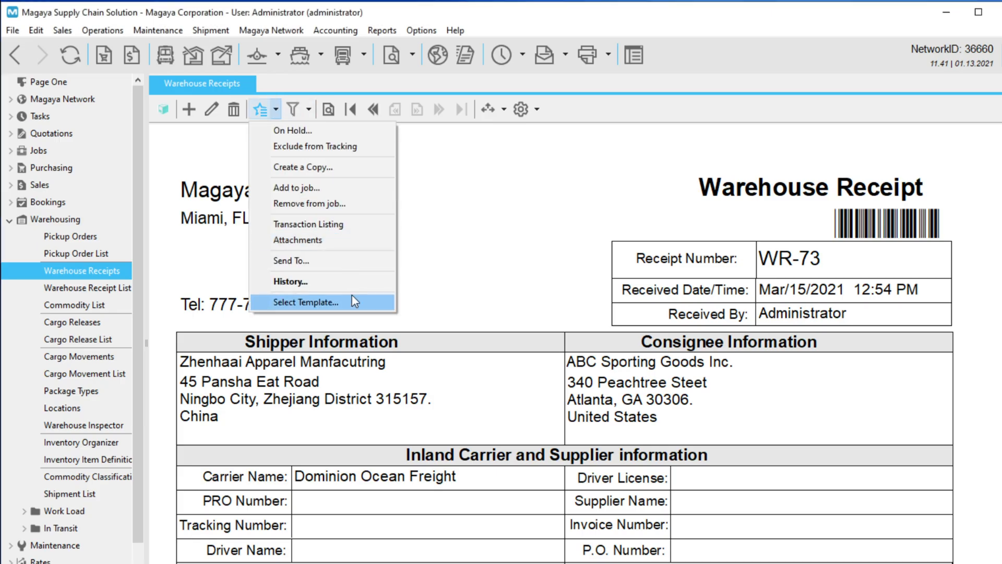
pyautogui.click(305, 301)
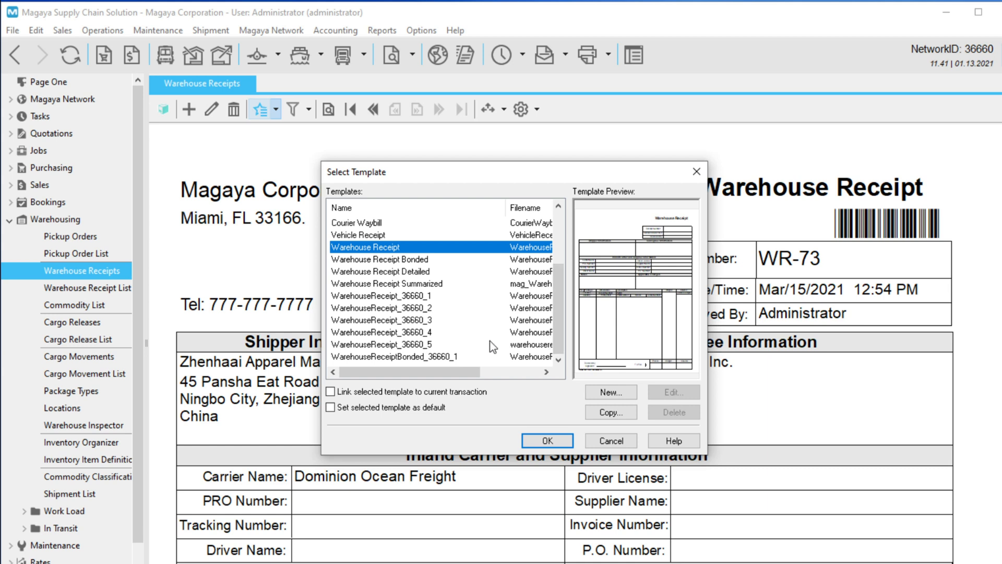
pyautogui.click(388, 344)
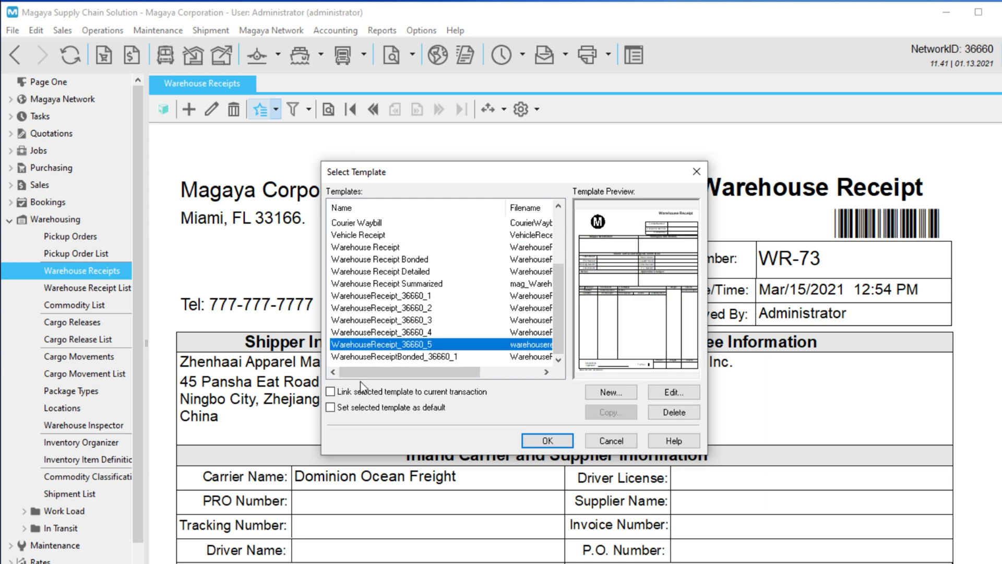
pyautogui.click(332, 391)
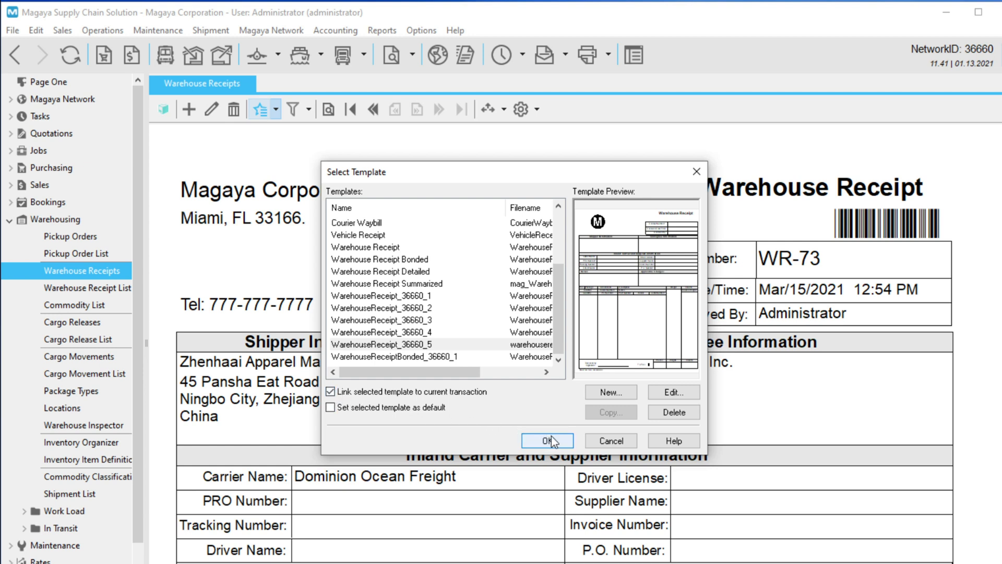
pyautogui.click(547, 440)
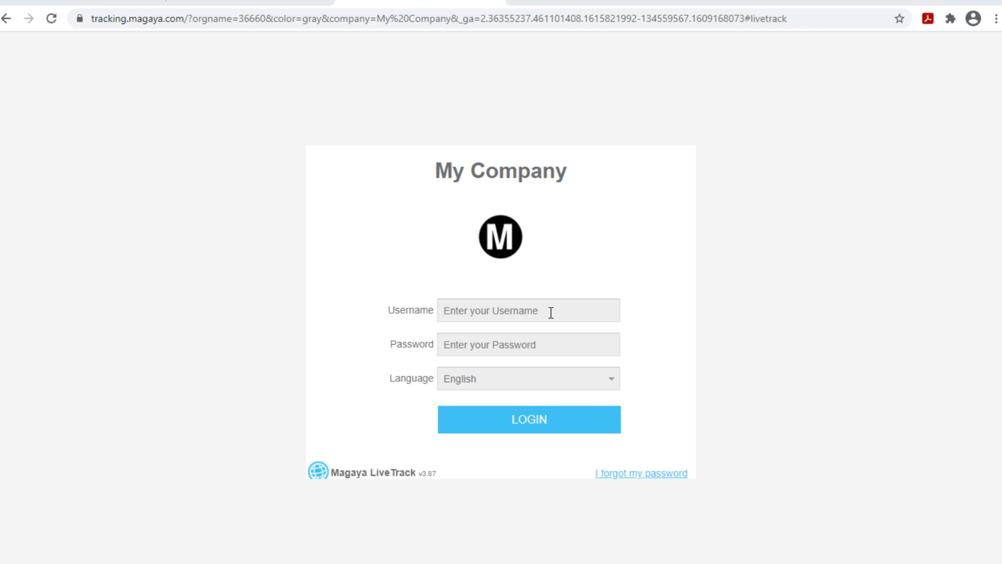
pyautogui.moveTo(462, 345)
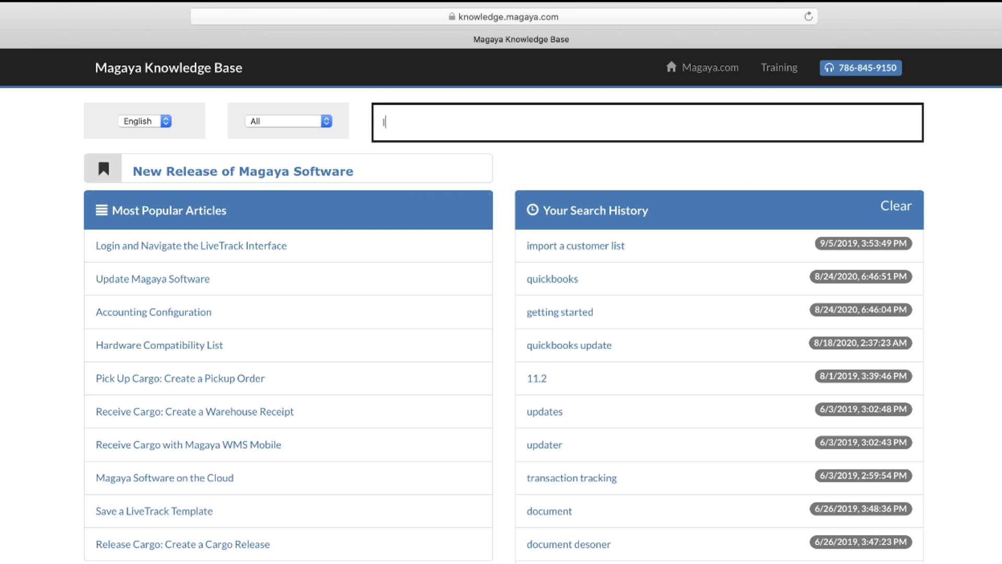
# Step: Search the Knowledge Base for 'logo' and read the Add a Logo article's Upload your Logo steps
pyautogui.write('logo')
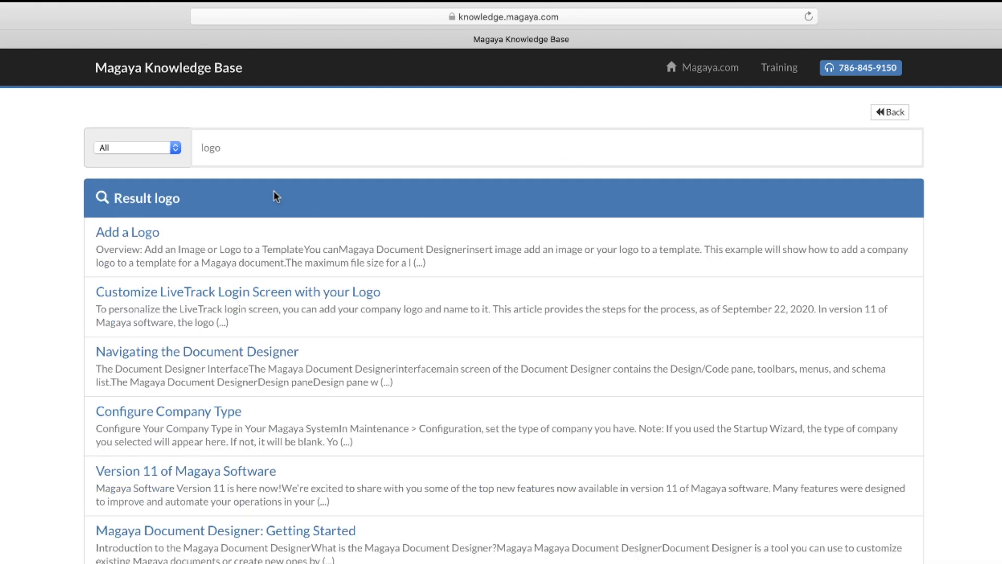
pyautogui.click(127, 232)
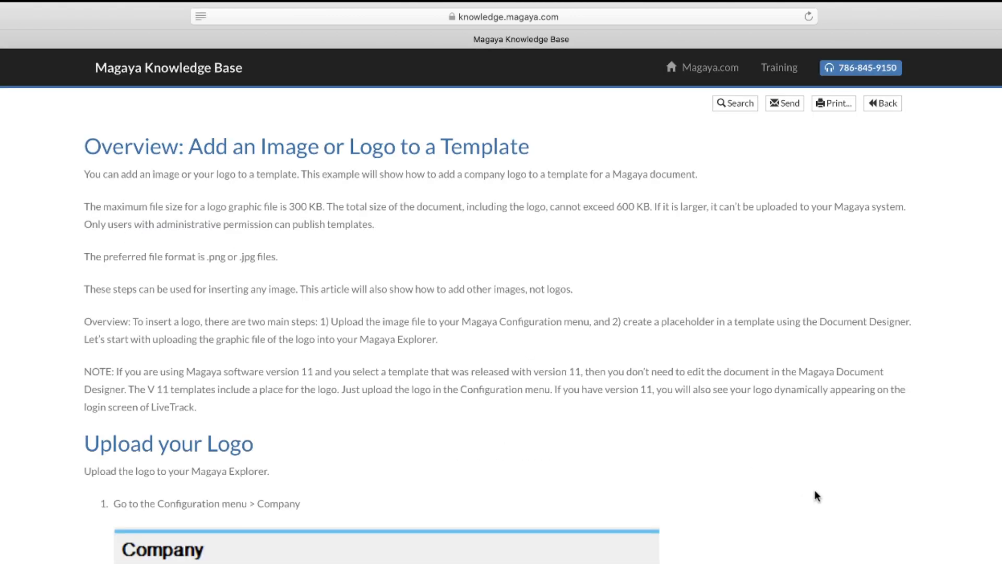
pyautogui.scroll(-3)
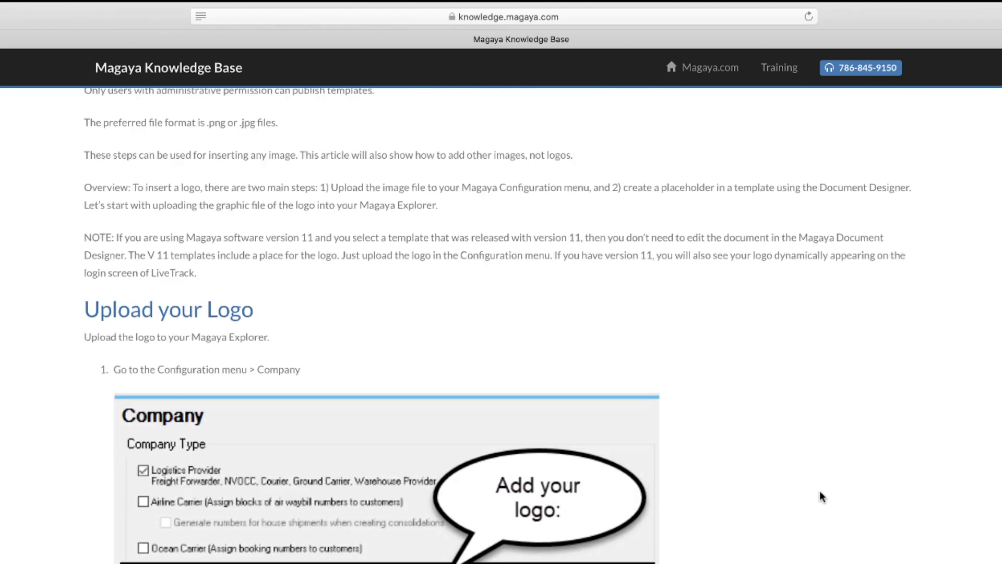
pyautogui.scroll(-3)
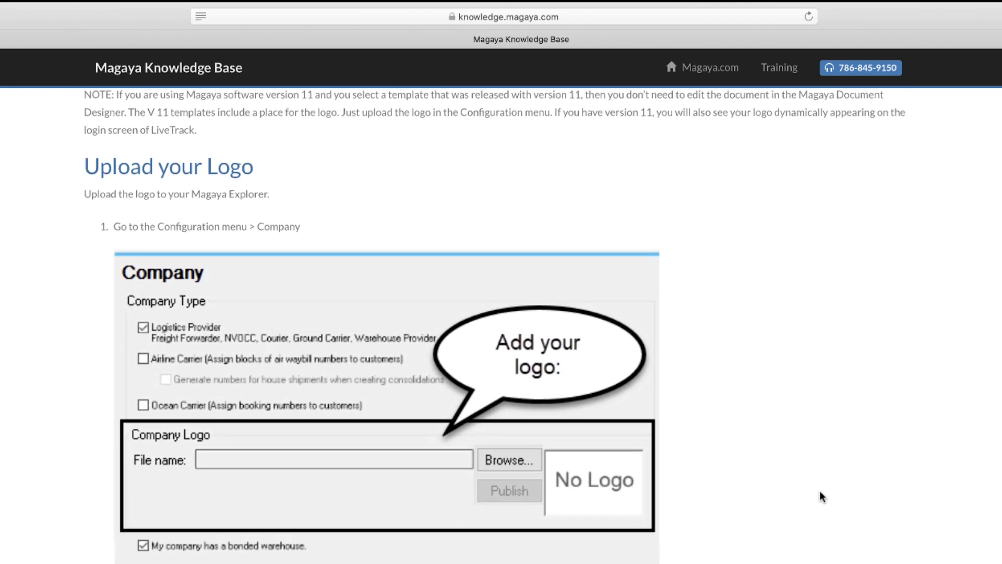